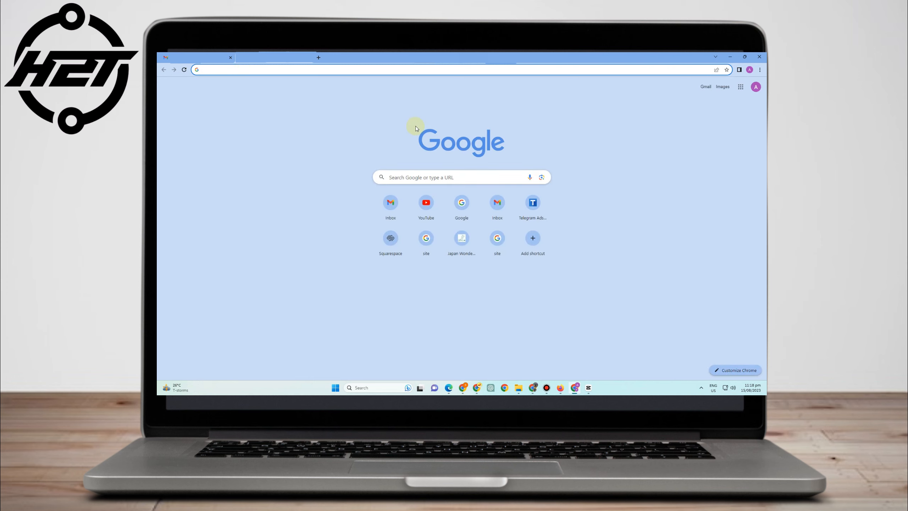
Enter gmail.com in the address bar to load the Gmail inbox
type("gmail.com")
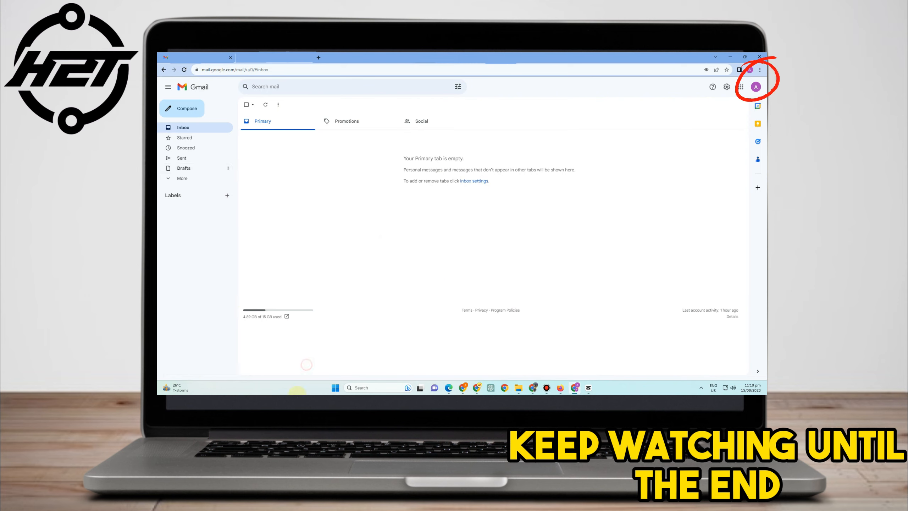
mouse_move(680, 215)
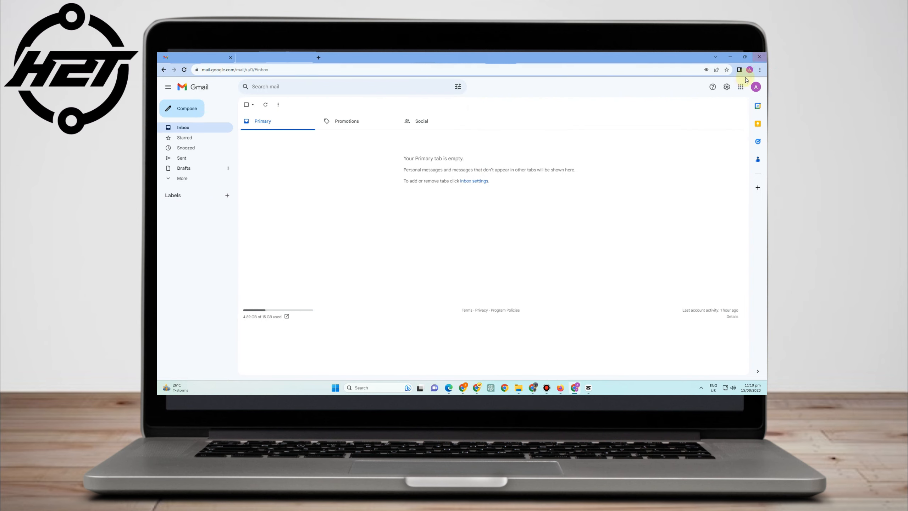
Choose Manage your Google Account from the profile avatar menu
left_click(756, 87)
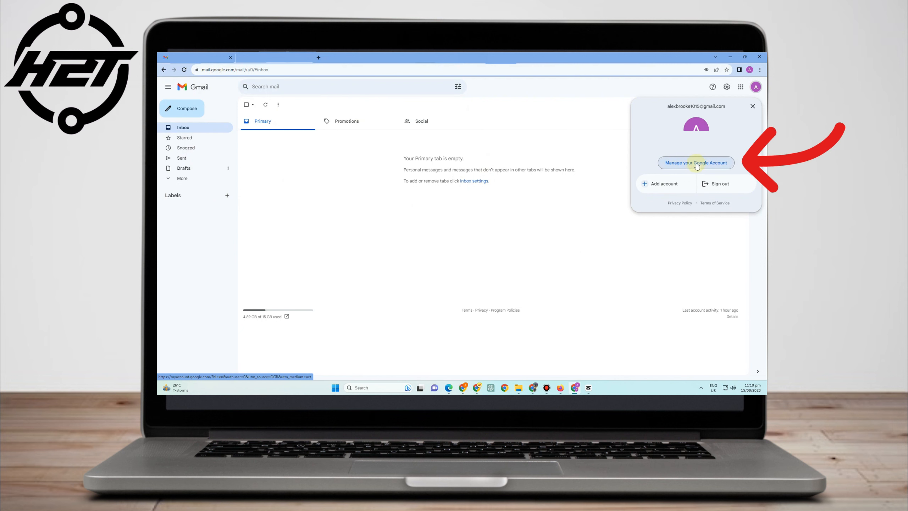
left_click(696, 163)
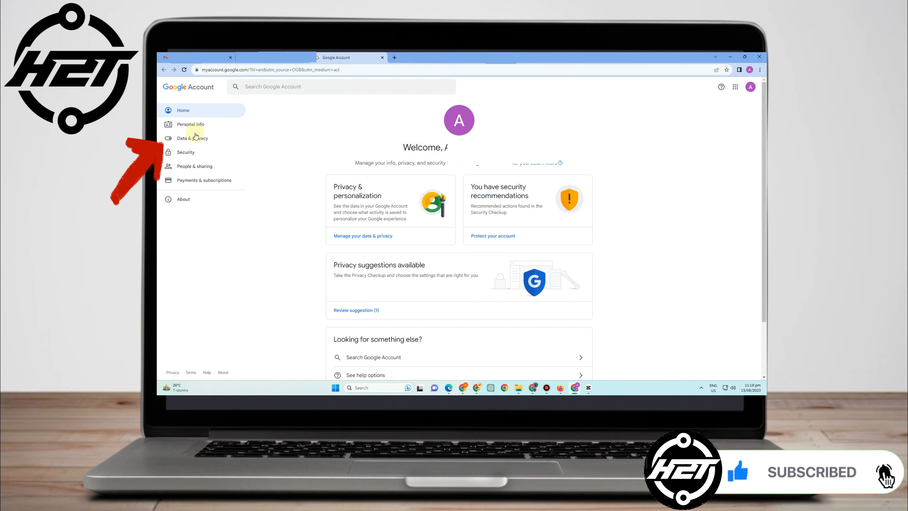
From Data & privacy, open Delete your Google Account and re-verify the password
left_click(192, 138)
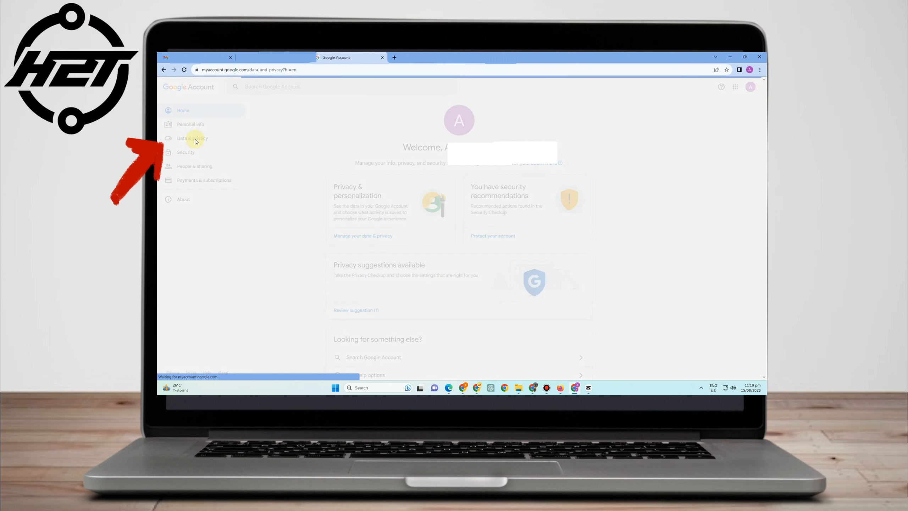
left_click(192, 138)
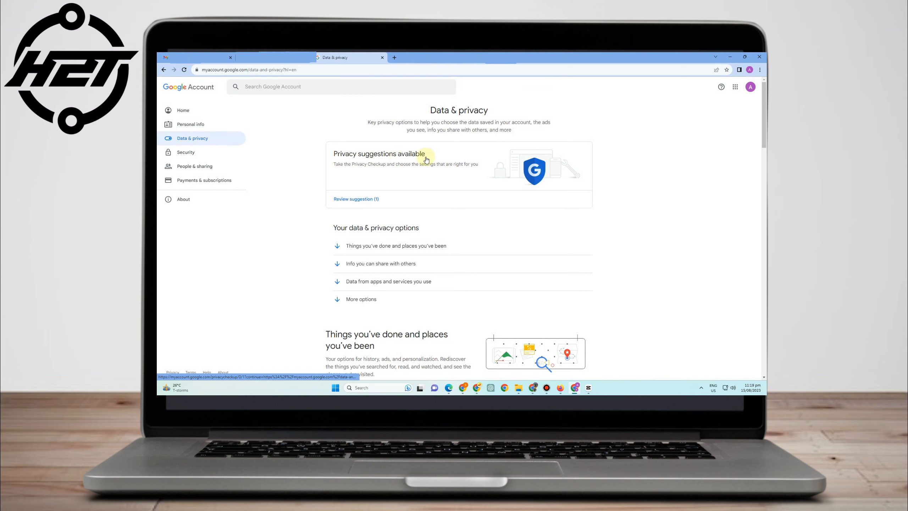
scroll("down", 3)
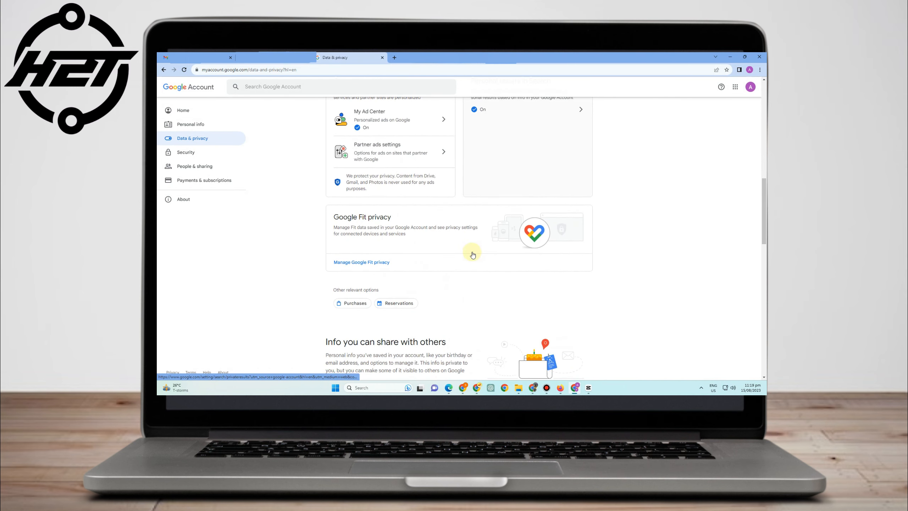
scroll("down", 3)
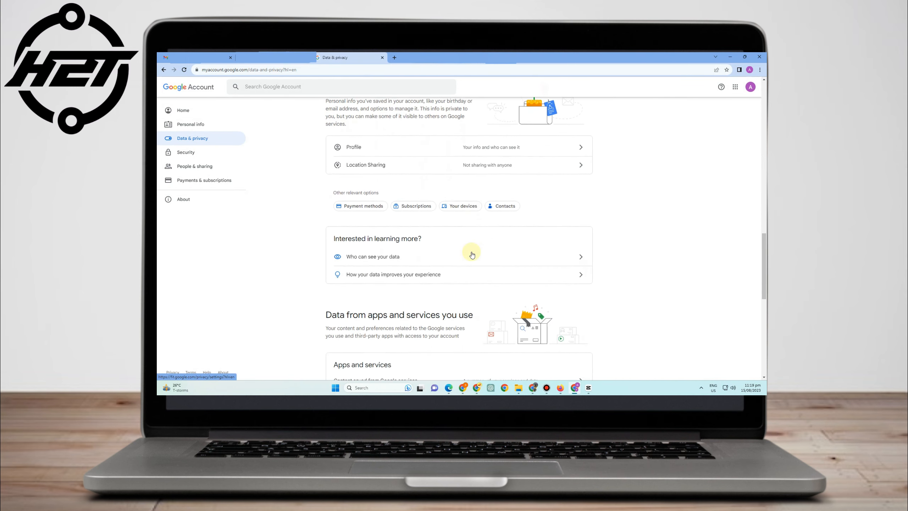
scroll("down", 3)
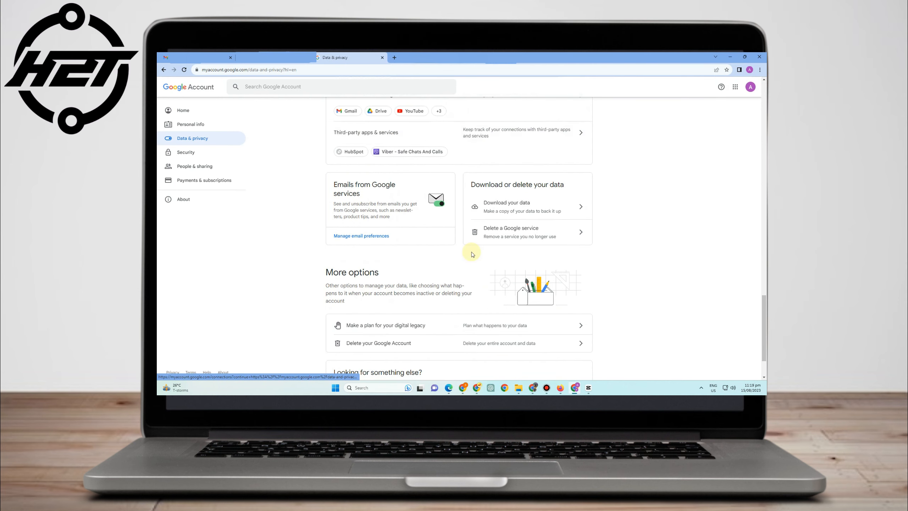
scroll("down", 3)
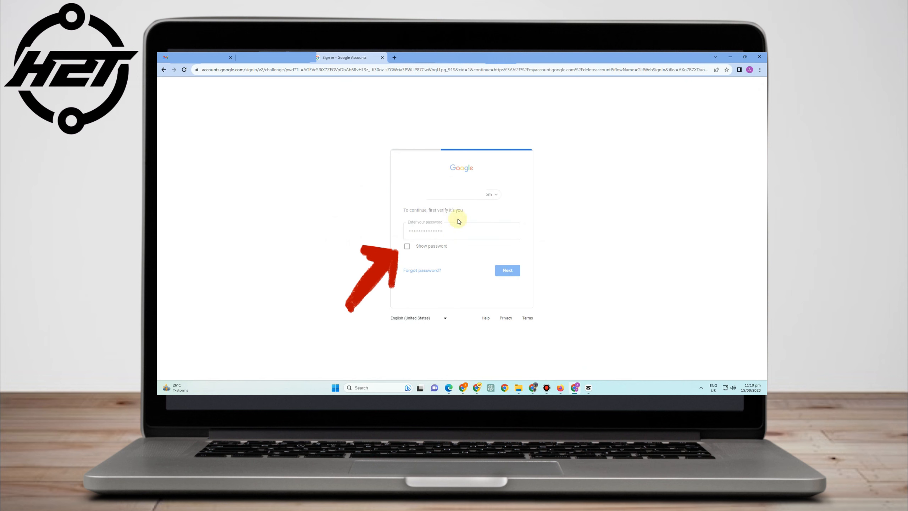
left_click(506, 270)
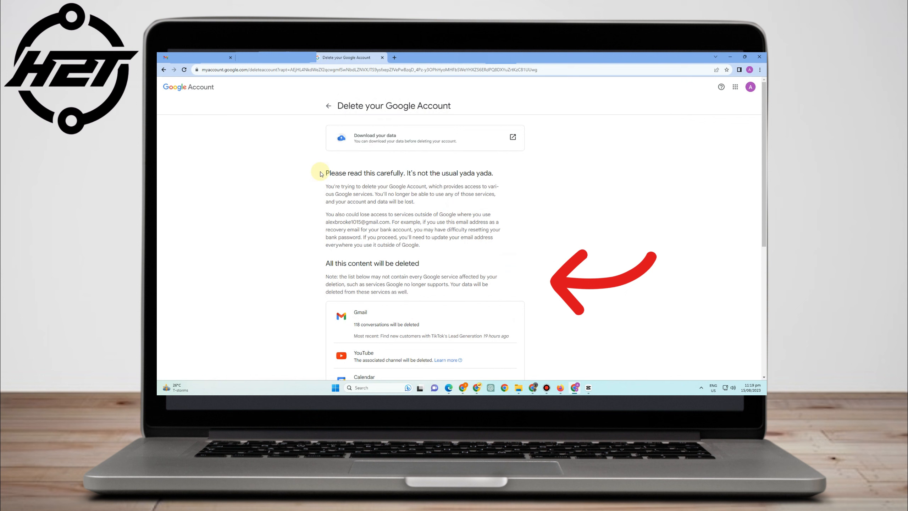
Read the deletion warning and scroll down to the acknowledgement checkboxes
left_click_drag(323, 172, 493, 241)
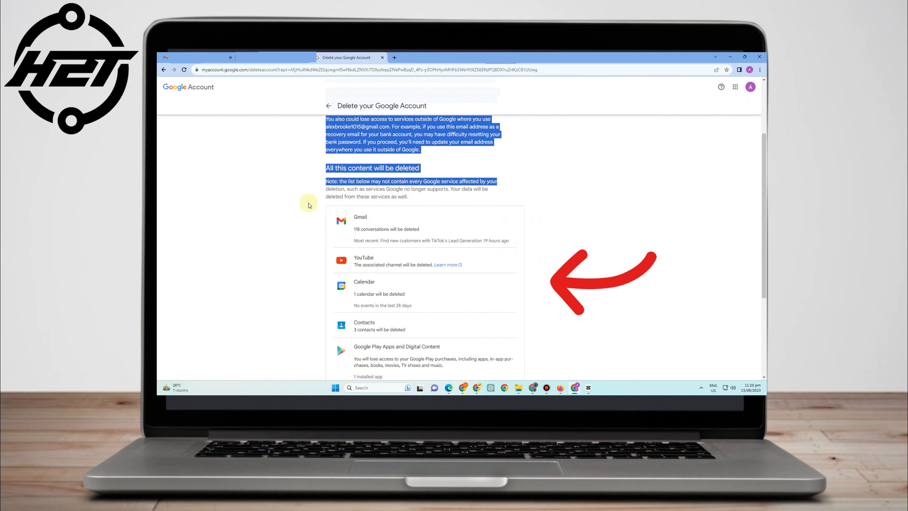
scroll("down", 3)
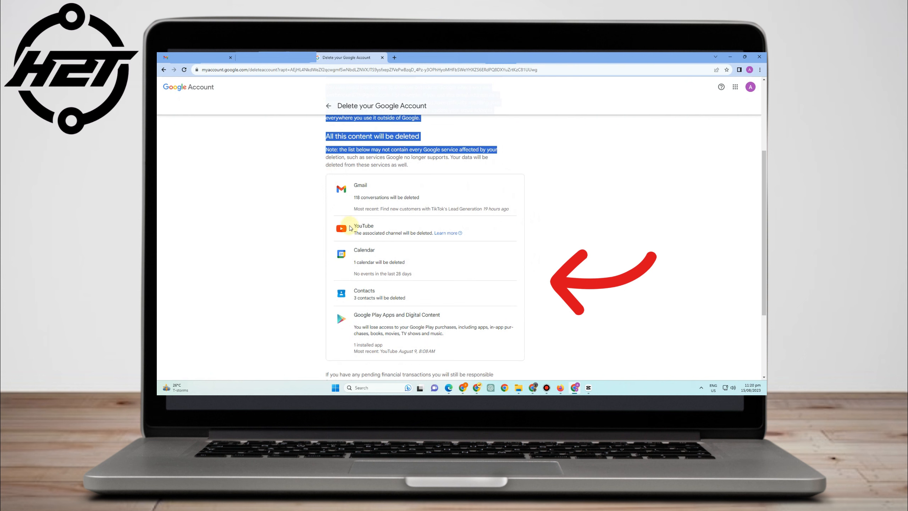
scroll("down", 3)
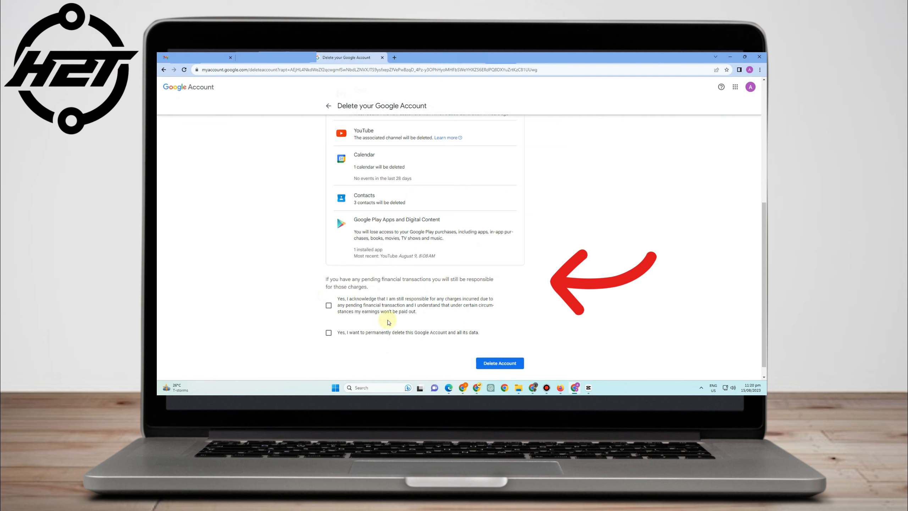
mouse_move(346, 293)
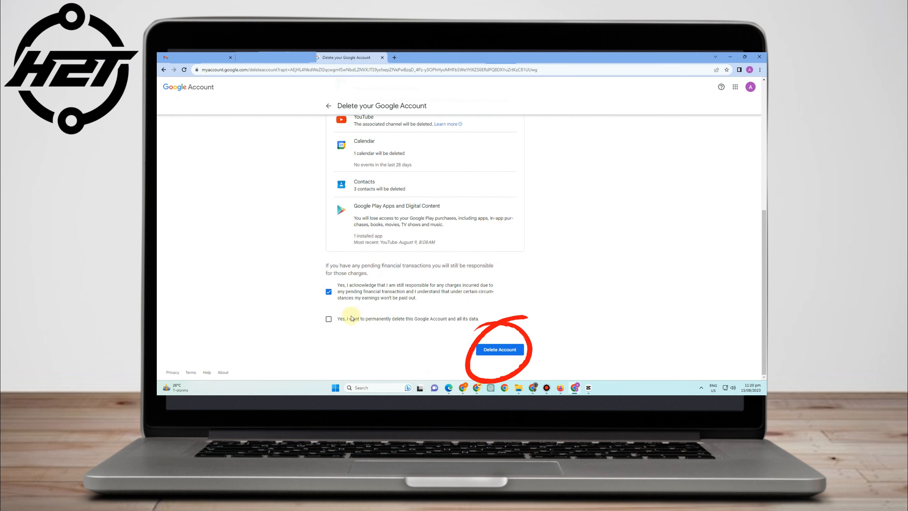
mouse_move(369, 319)
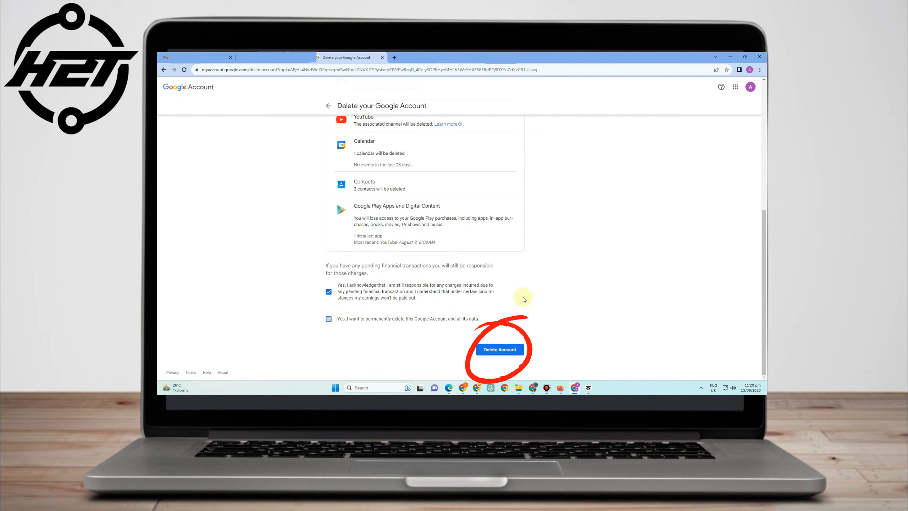
Leave 'Yes, I want to permanently delete this Google Account' checked after toggling it
left_click(328, 320)
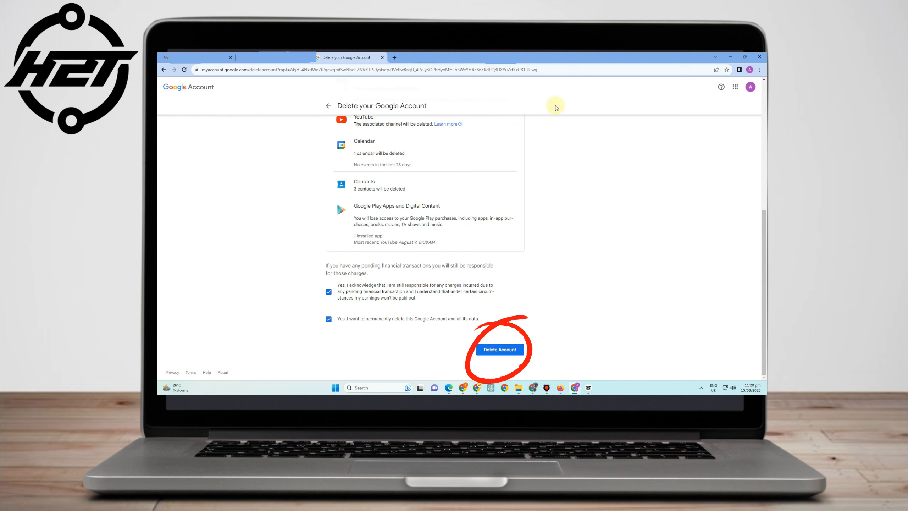
left_click(328, 319)
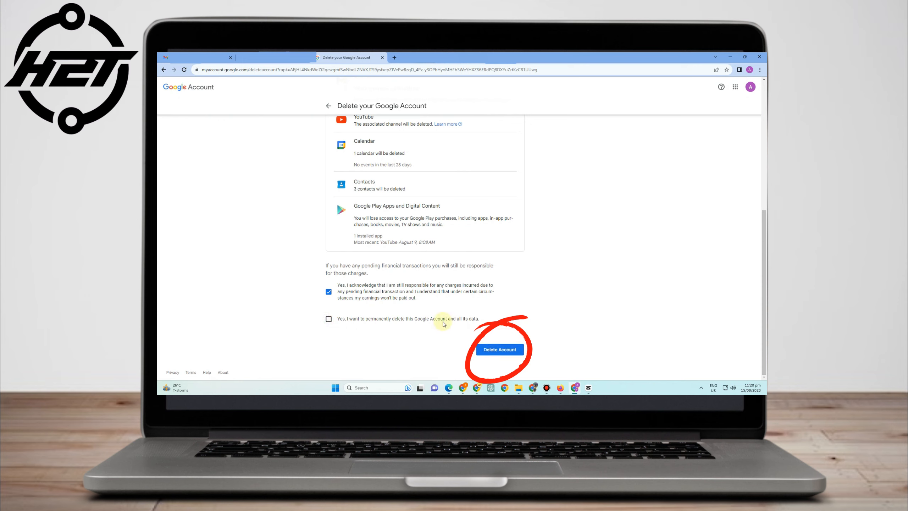
left_click(329, 319)
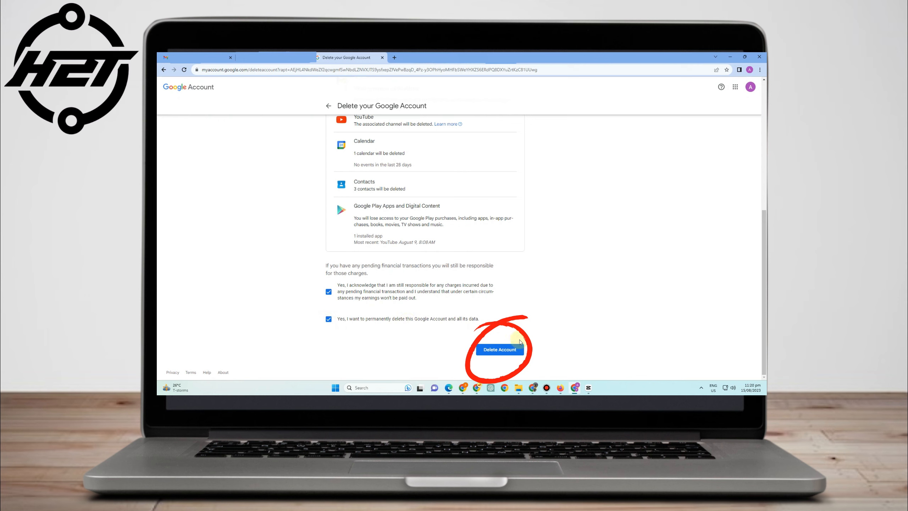